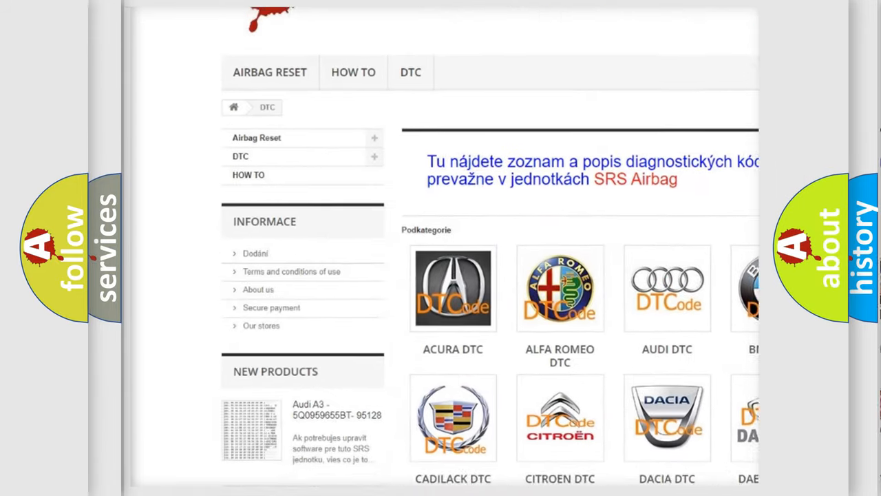
scroll(down, 3)
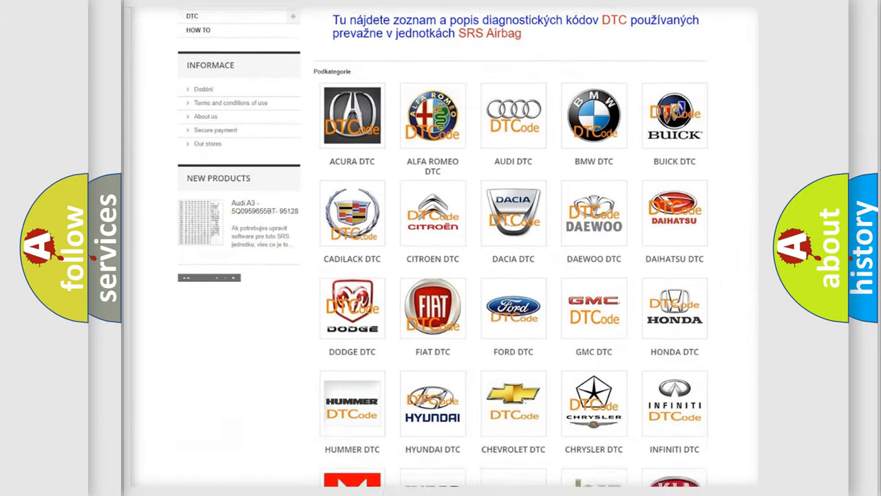
scroll(down, 3)
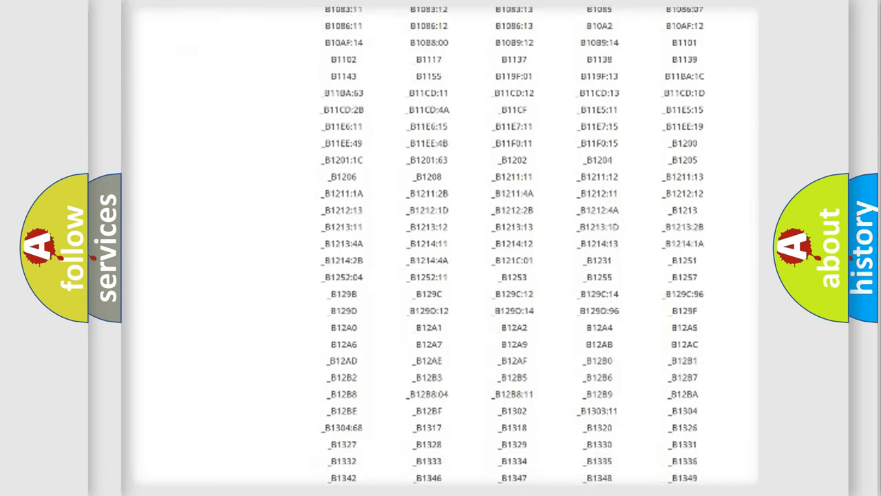
scroll(down, 3)
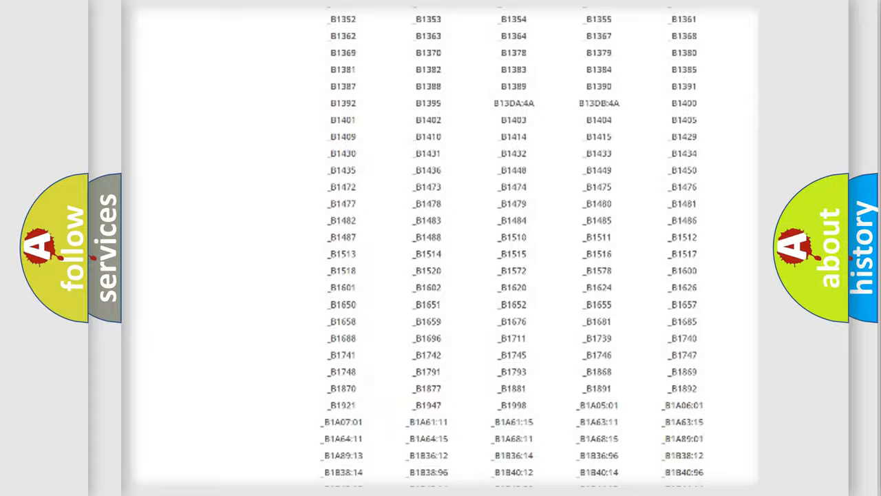